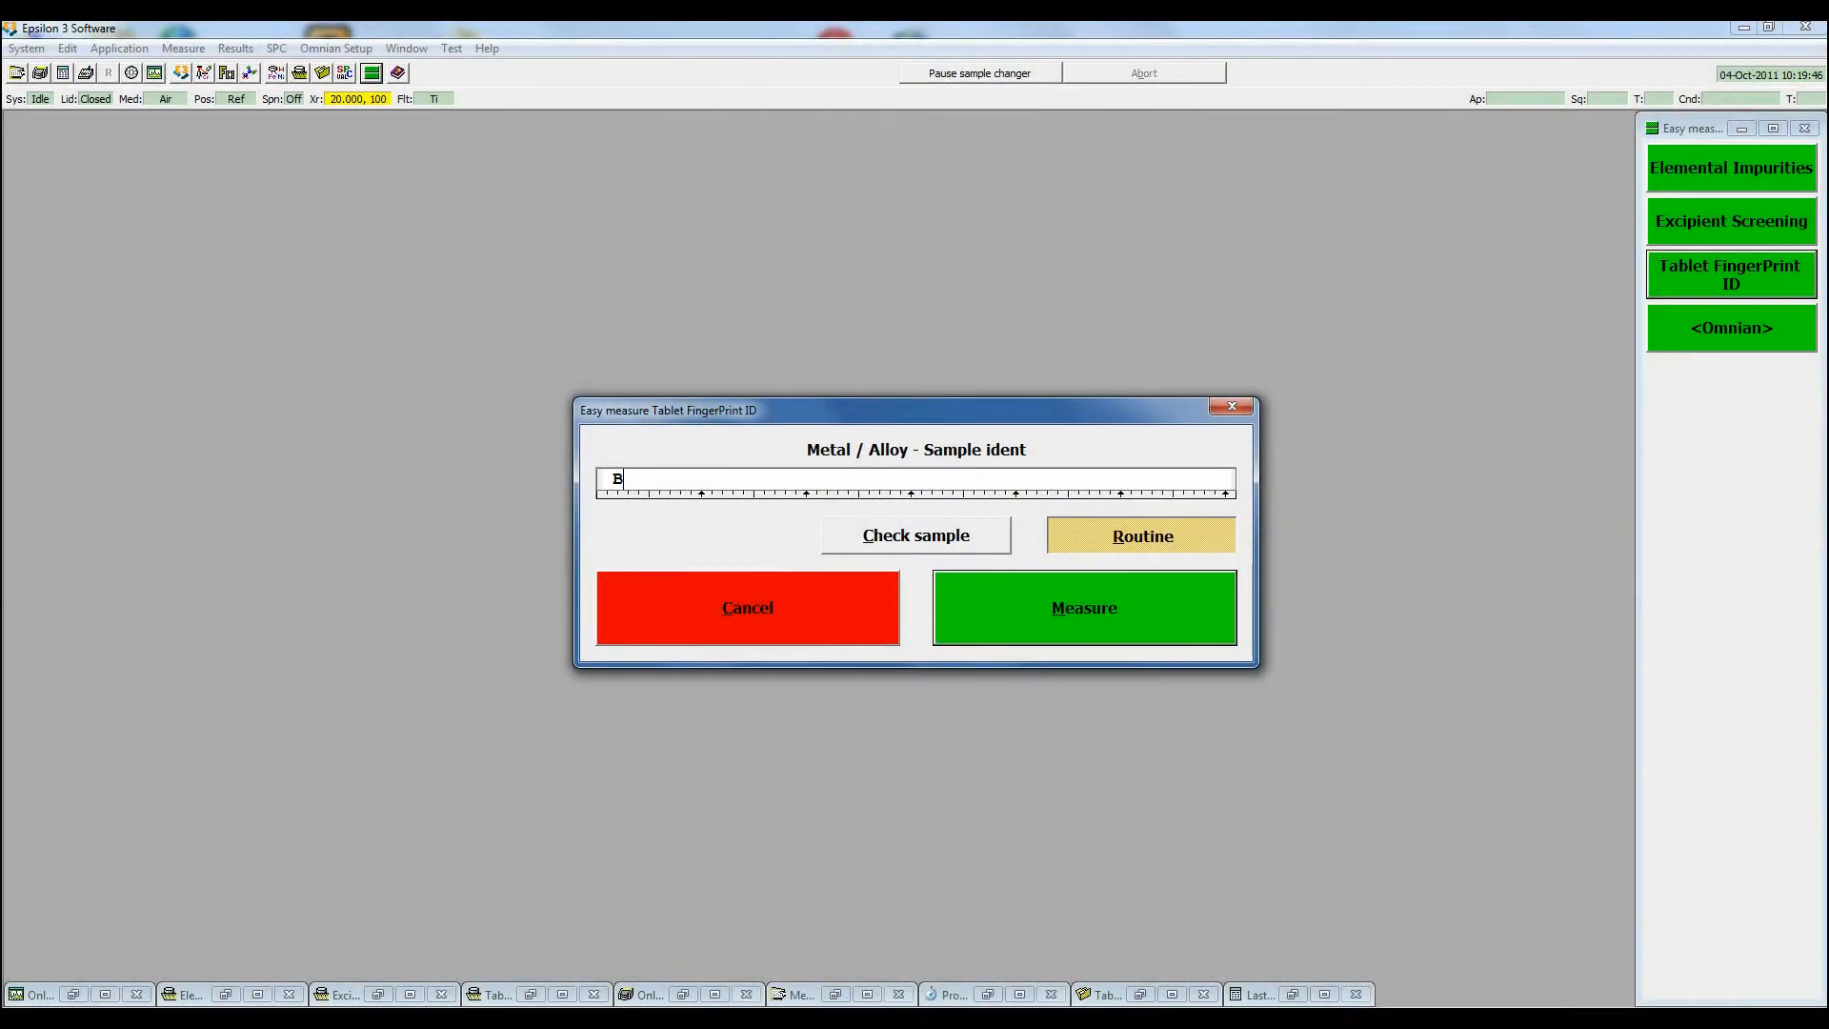
Start a Tablet FingerPrint ID measurement with sample ident 'Blue Pill 1'.
text(lue Pill 1)
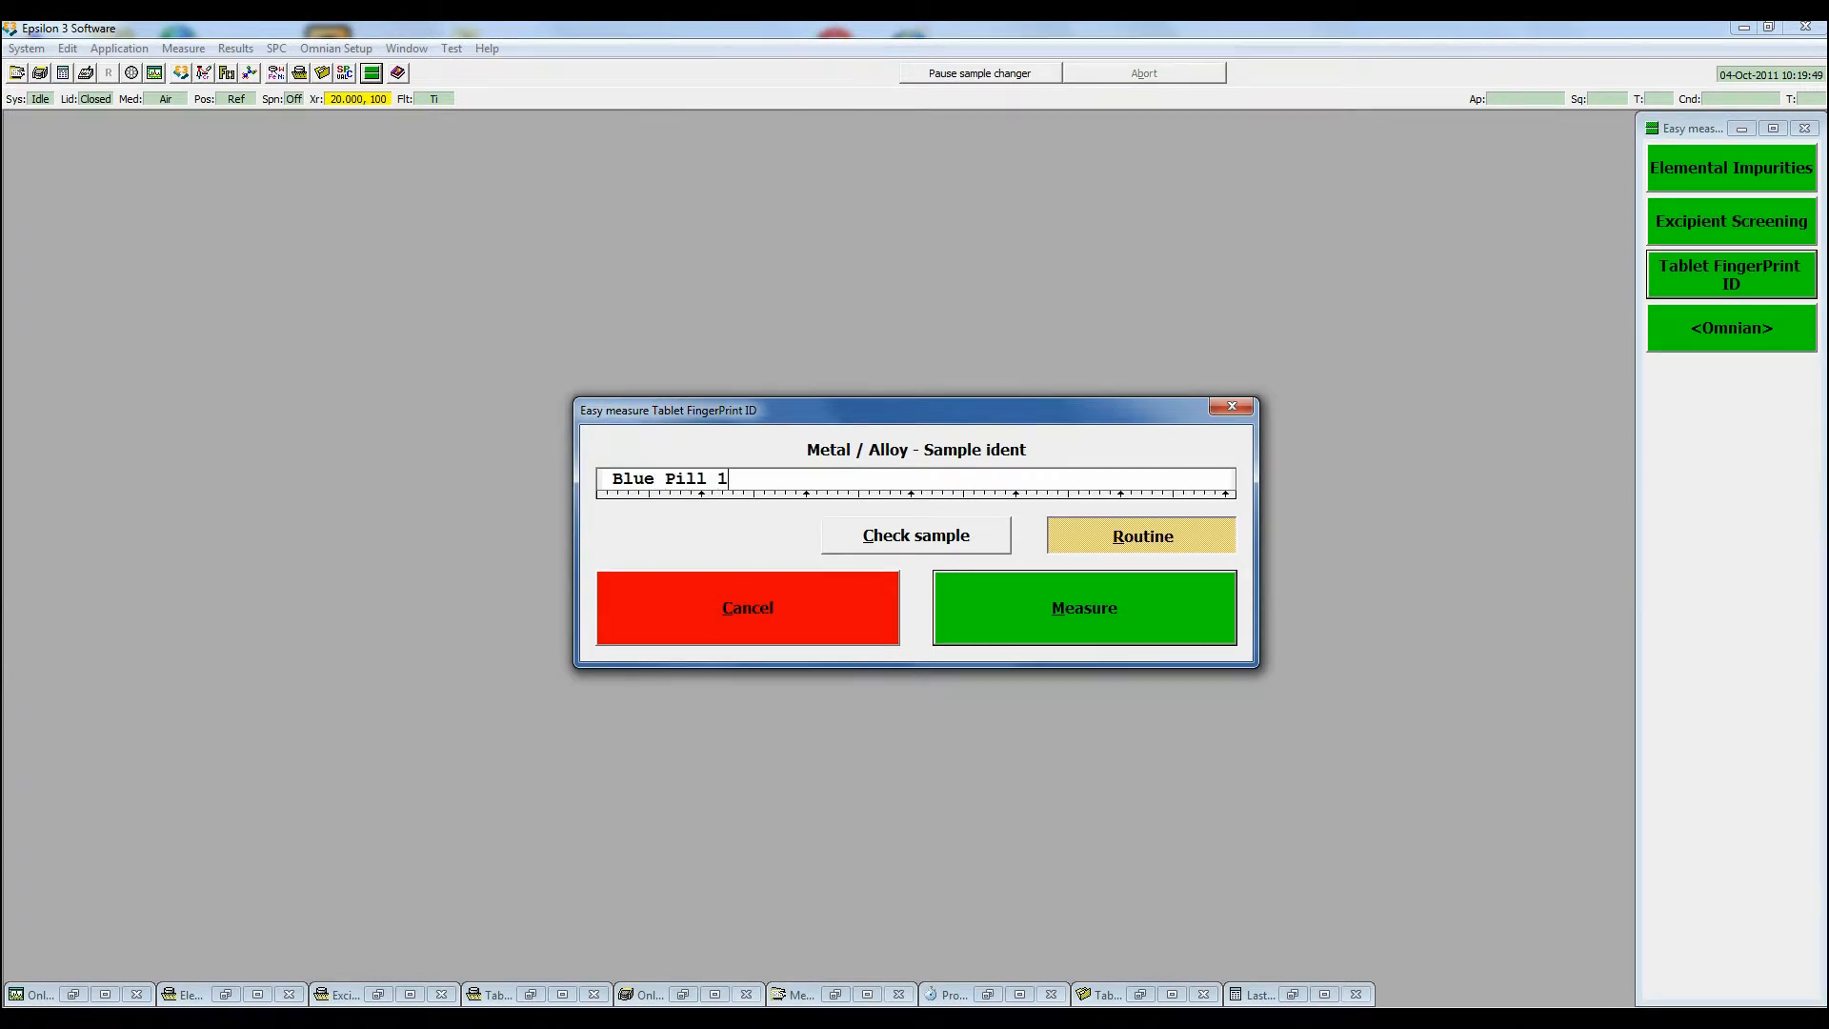
click(1082, 605)
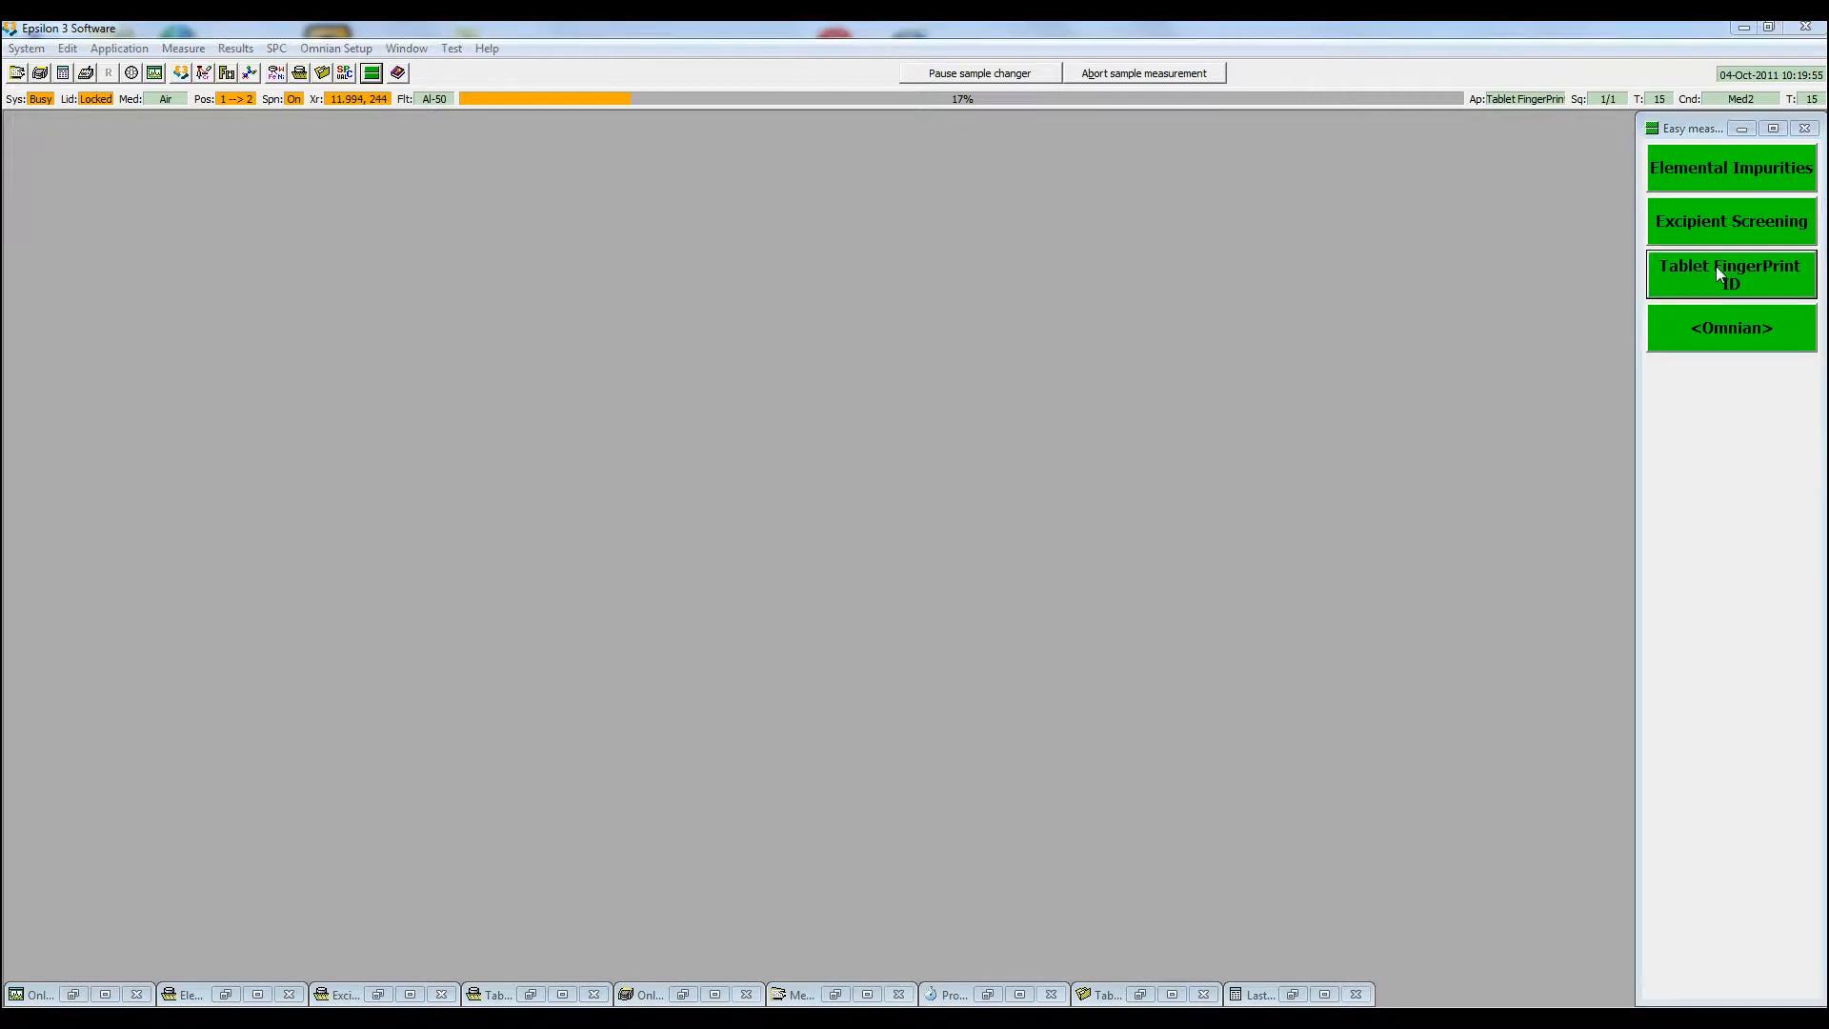
Start a second Tablet FingerPrint ID measurement with sample ident 'Blue Pill 2'.
click(1730, 274)
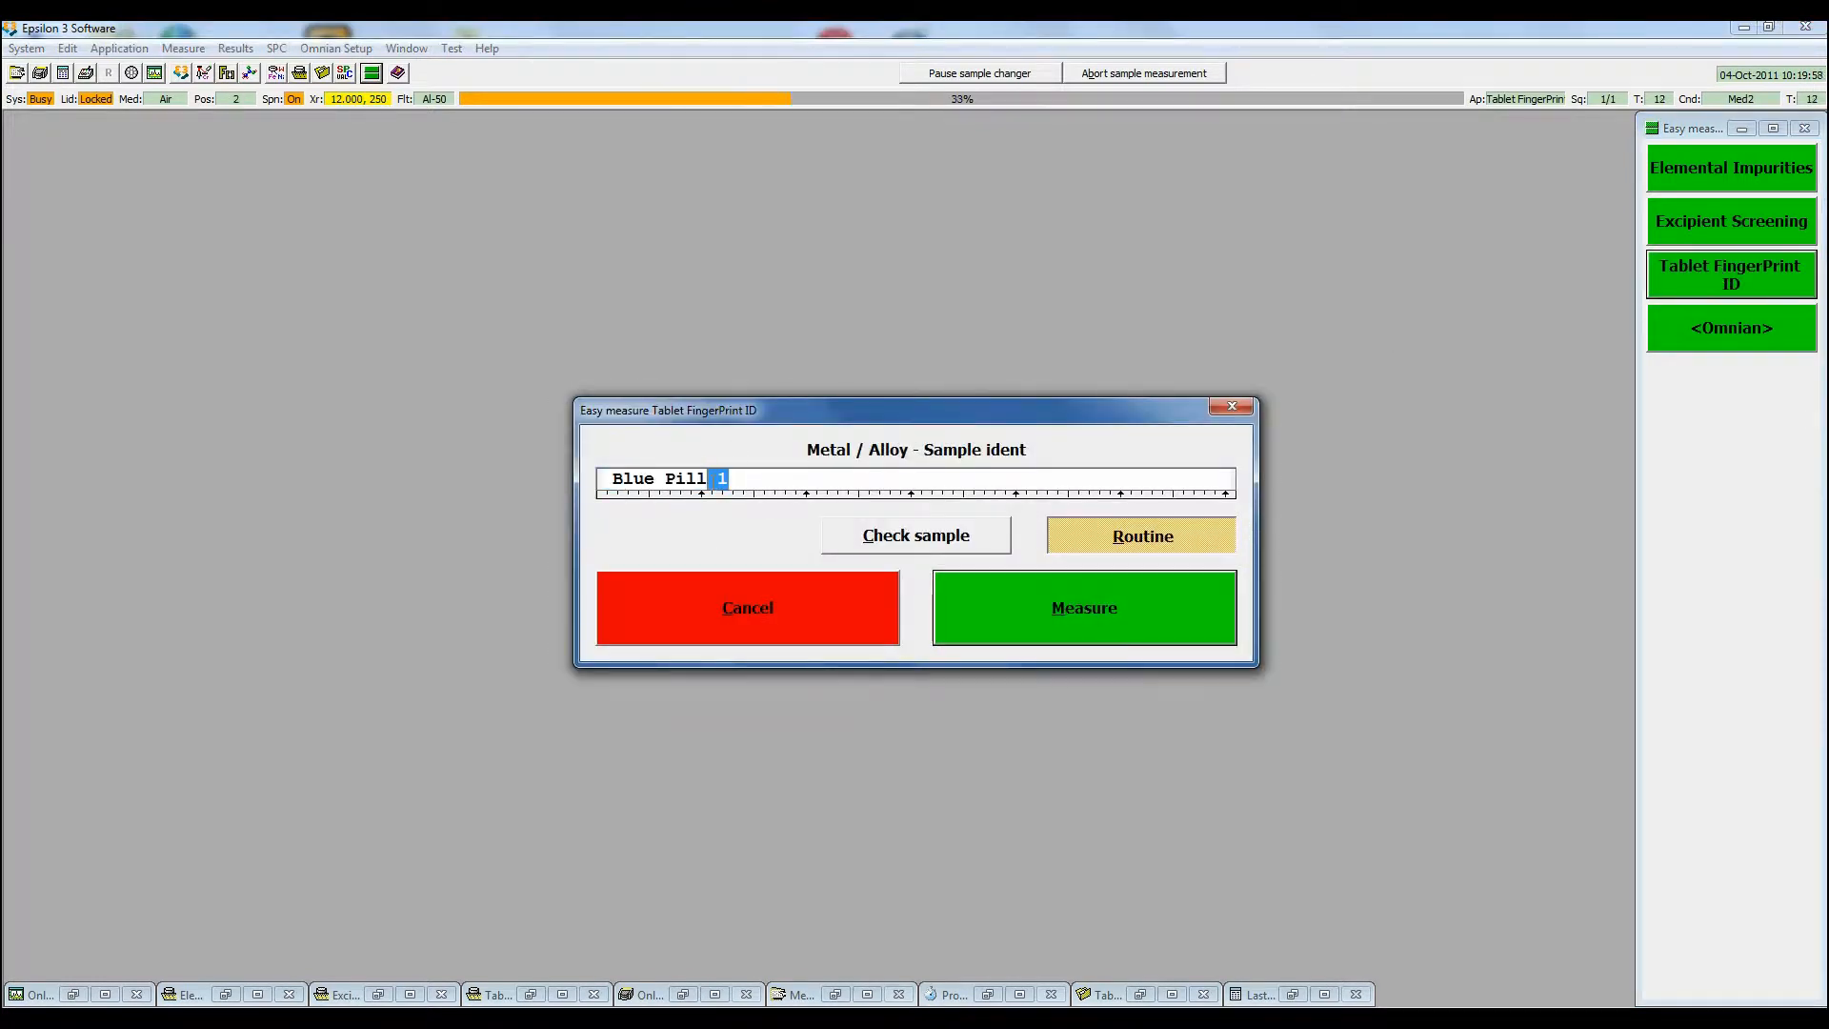
text(2)
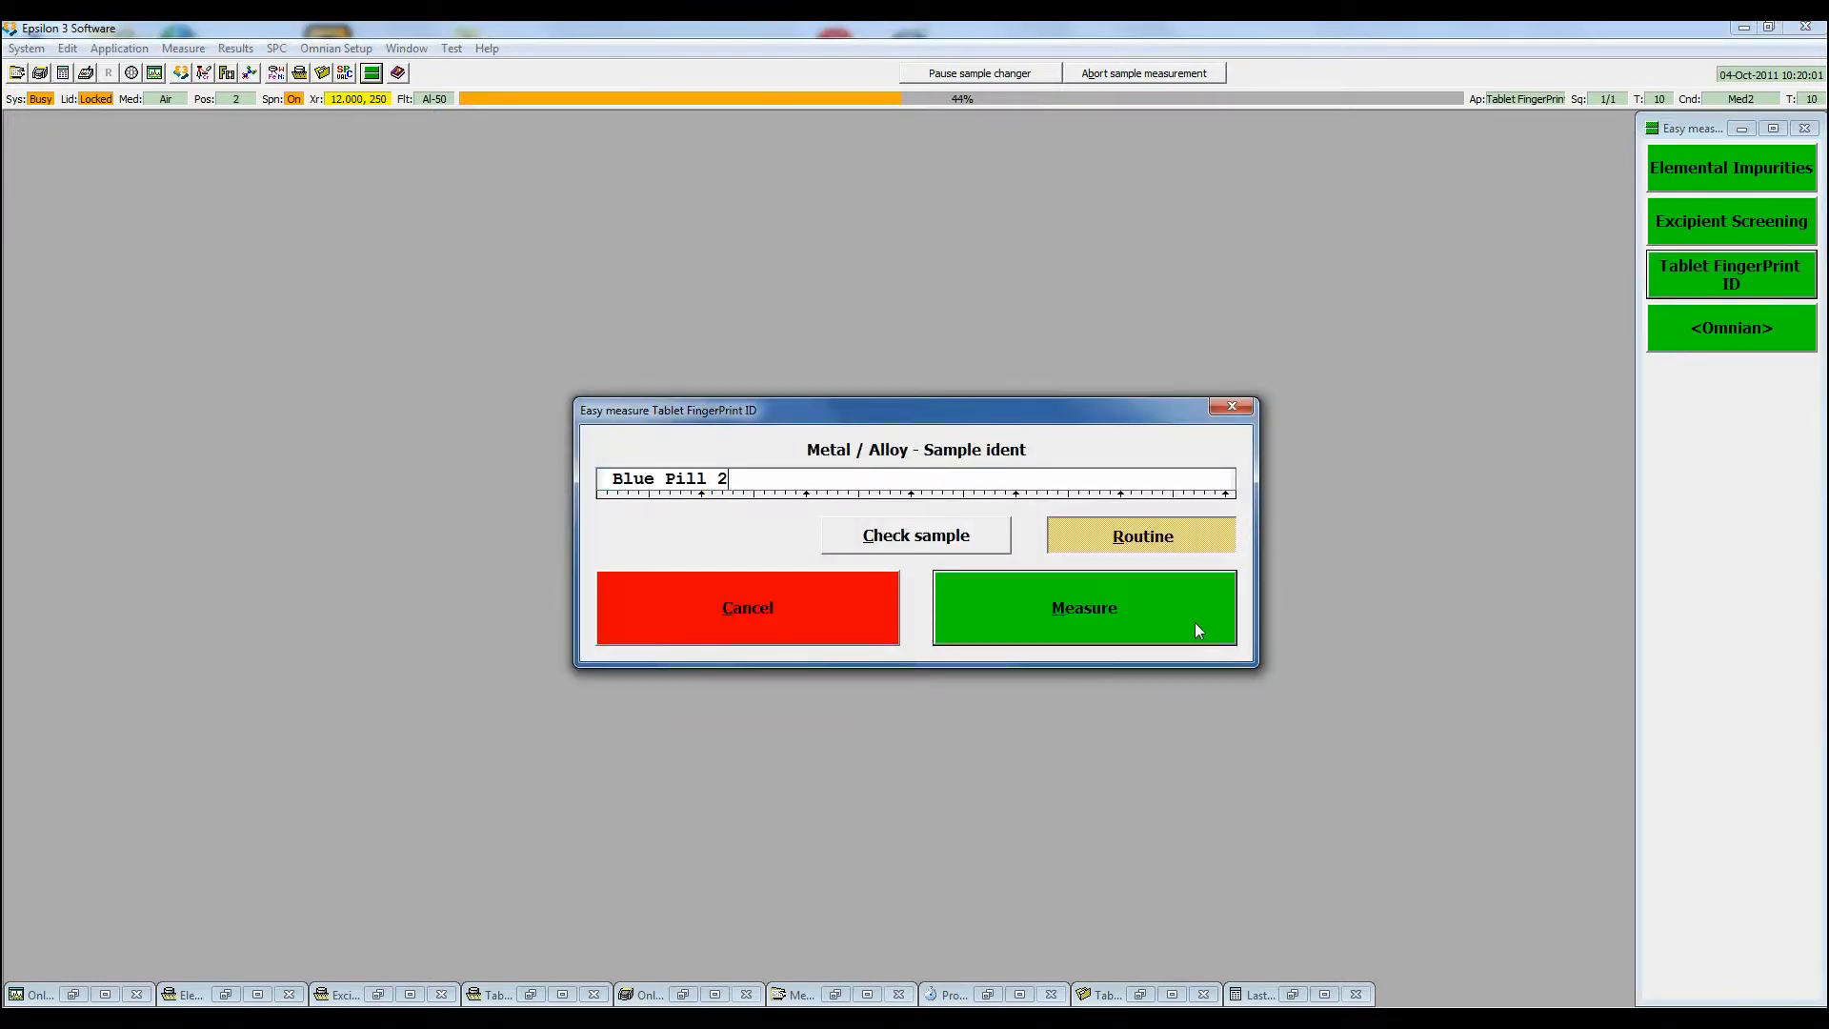
click(1082, 608)
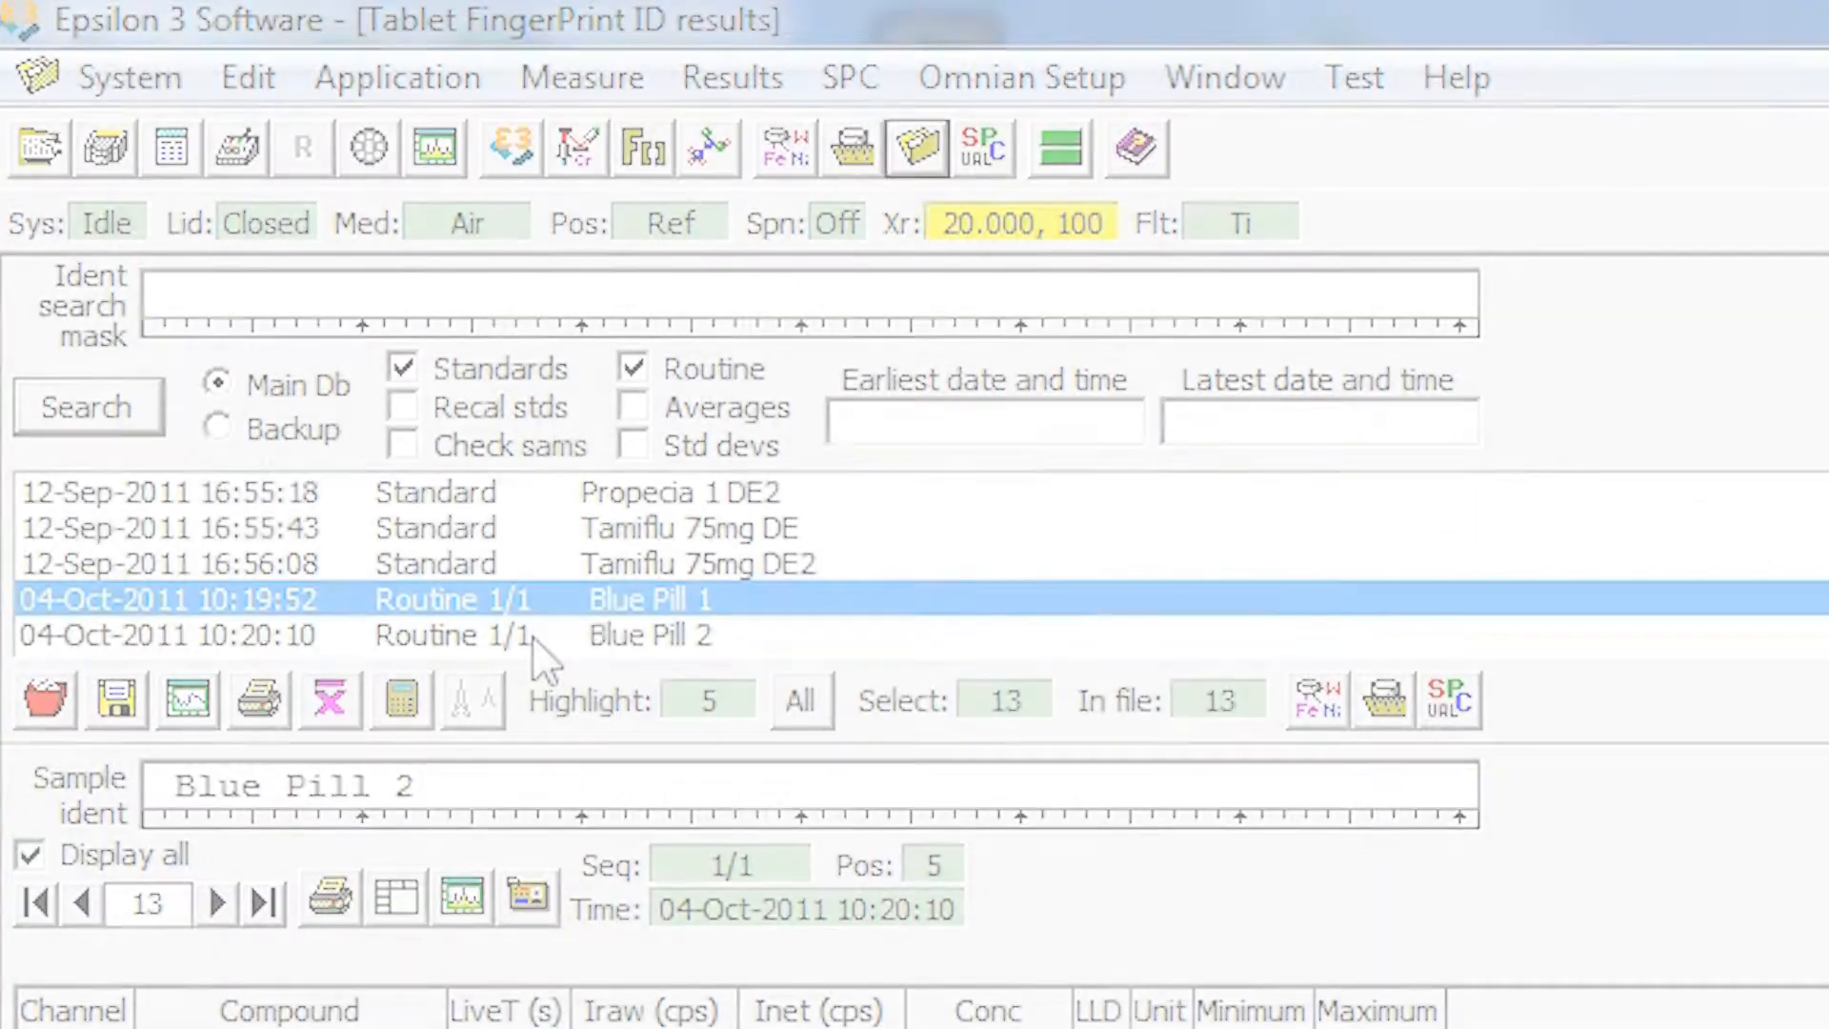
Display the selected Blue Pill 1 and 2 spectra overlaid with the reference library.
right_click(526, 635)
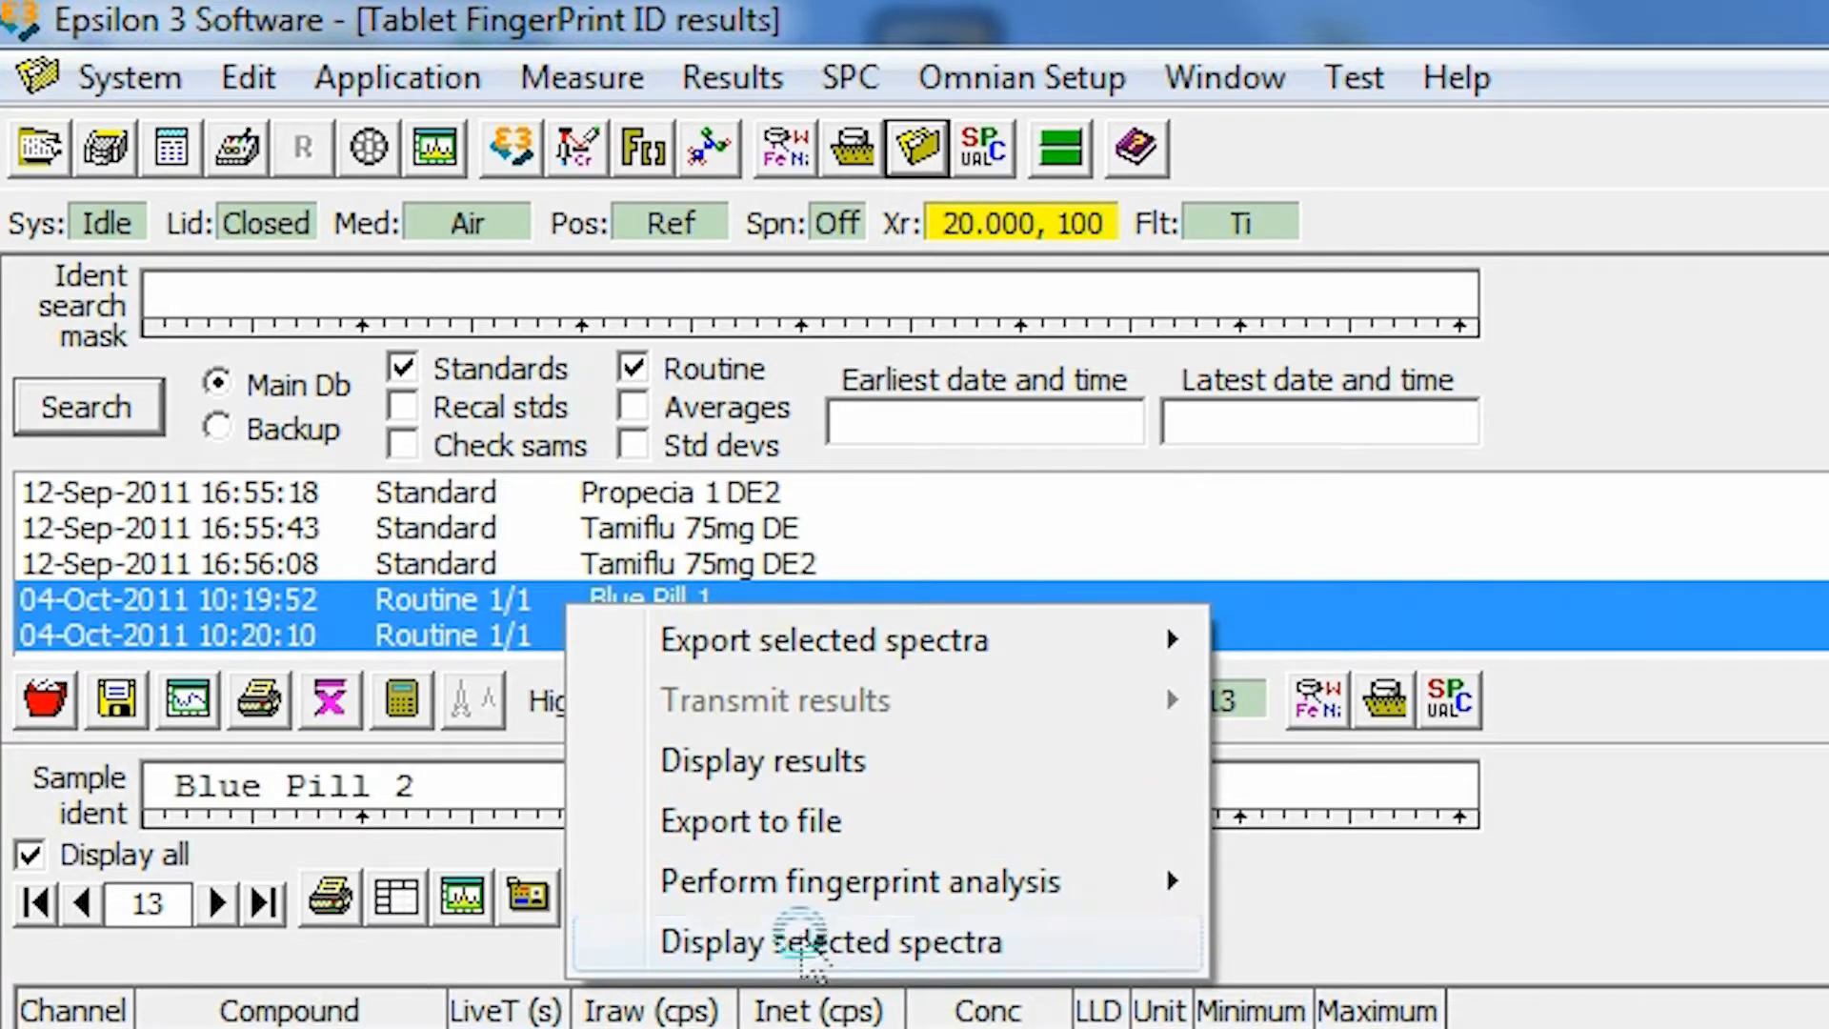
click(830, 941)
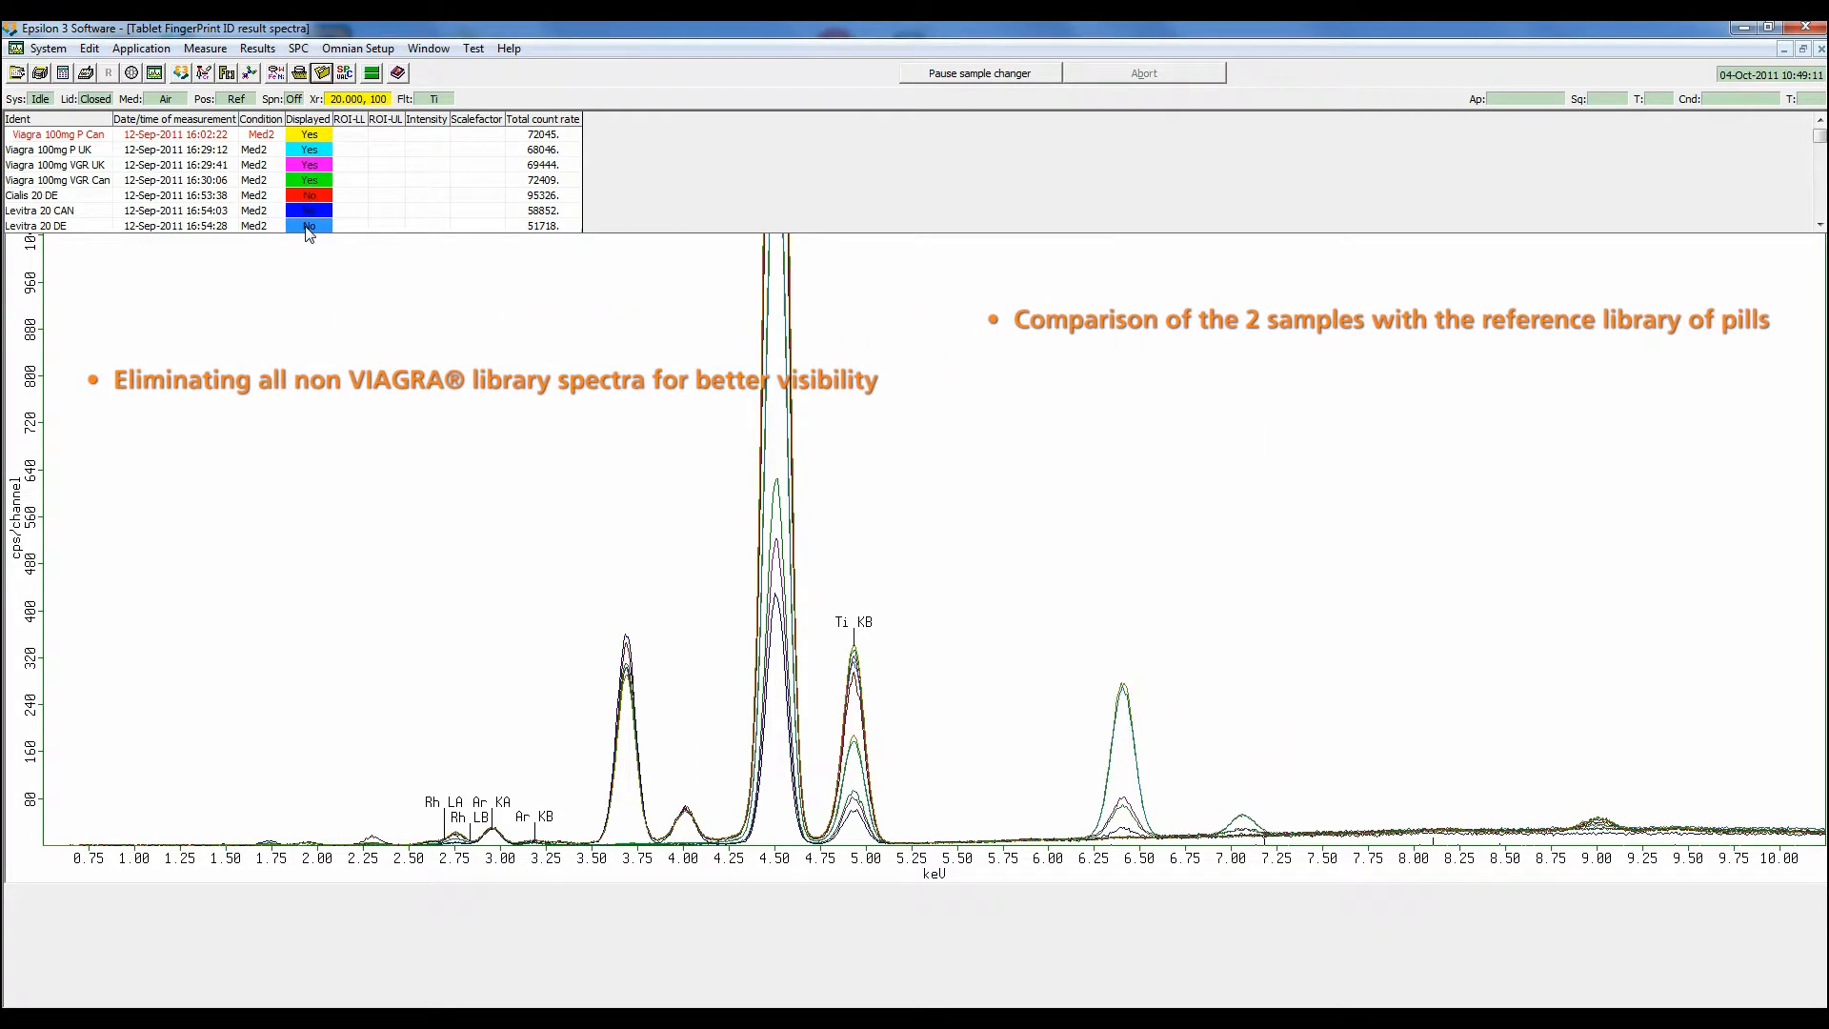
Set Displayed to No for Blue Pill 1 in the spectra list.
scroll(down, 3)
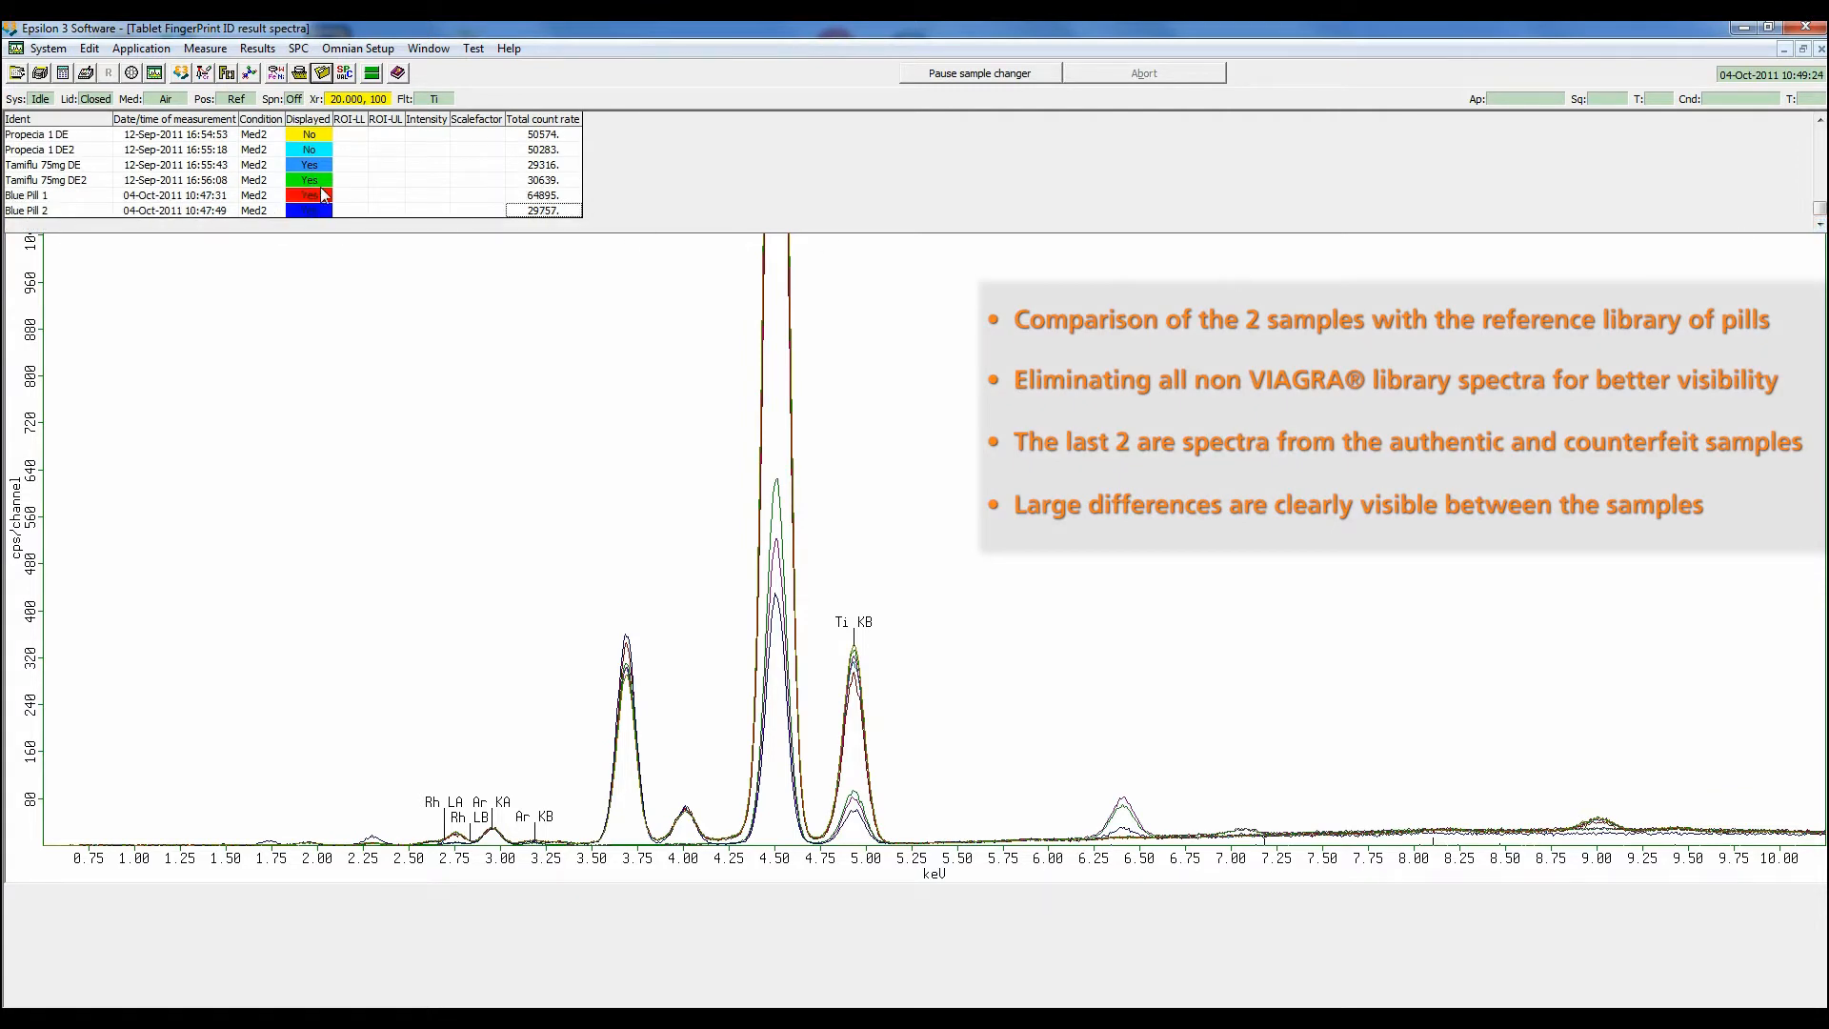
click(309, 179)
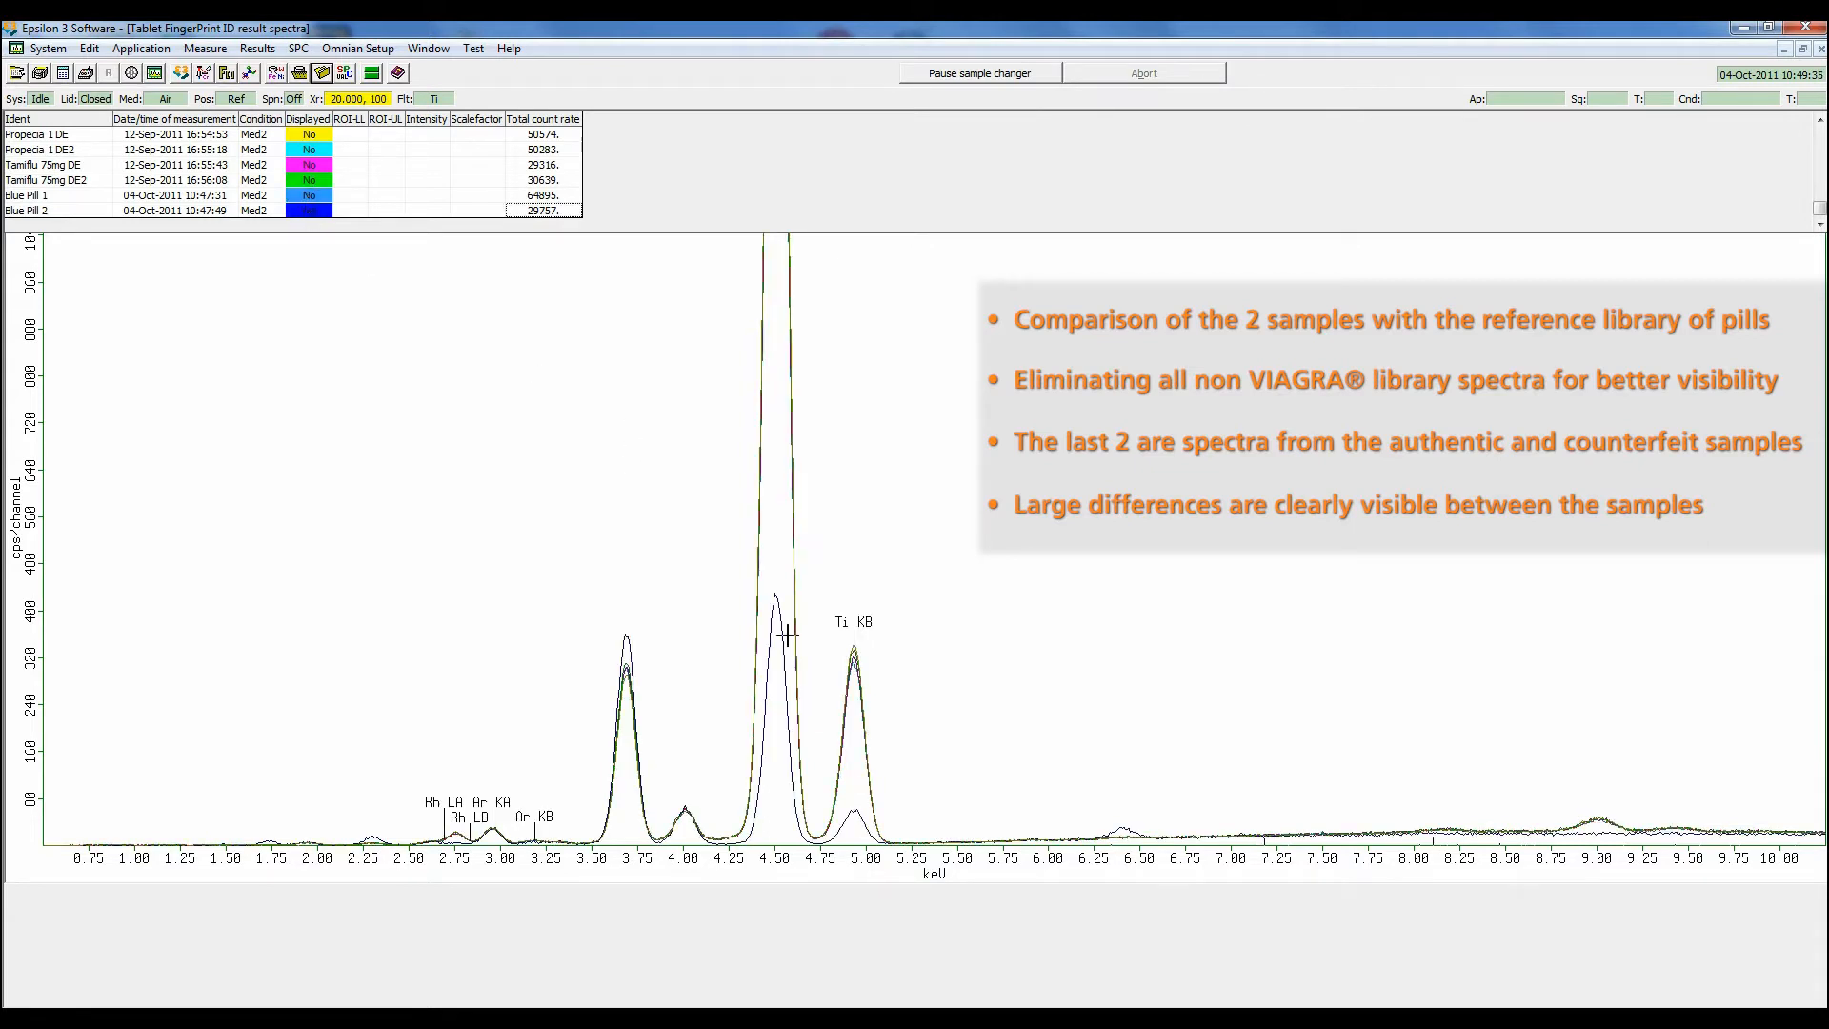
mouse_move(626, 636)
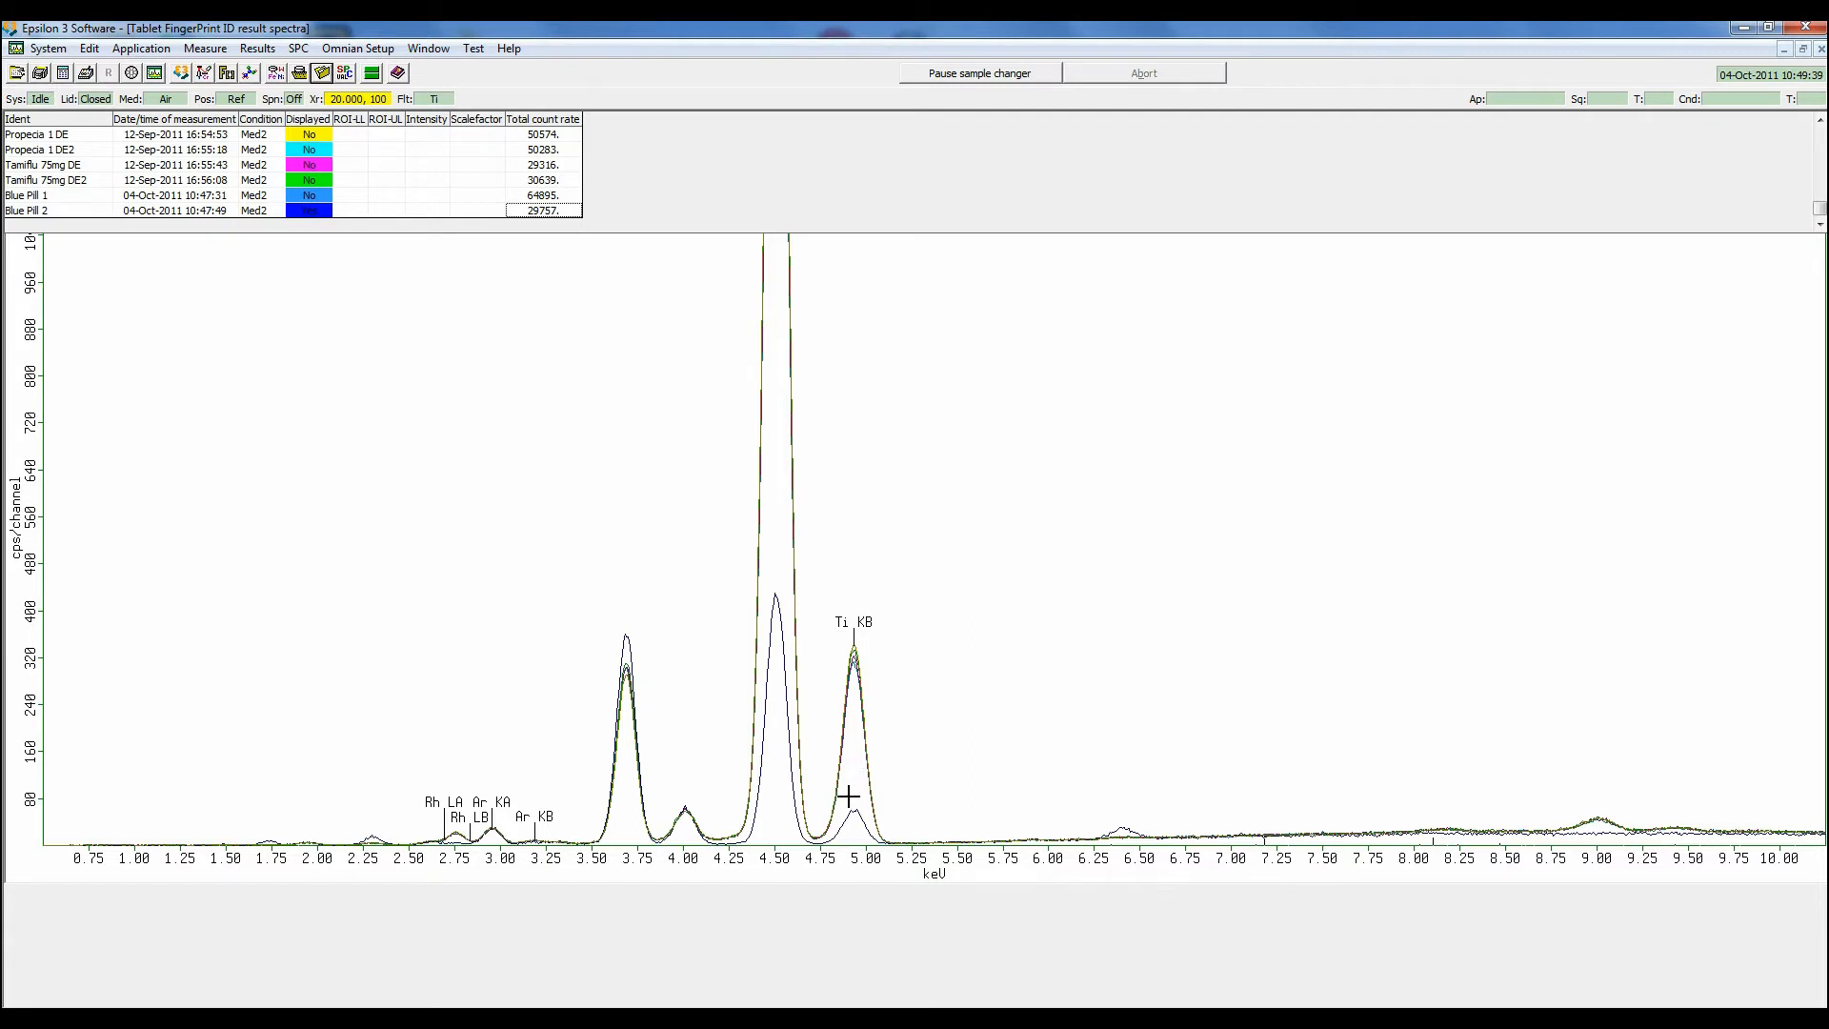
mouse_move(1588, 838)
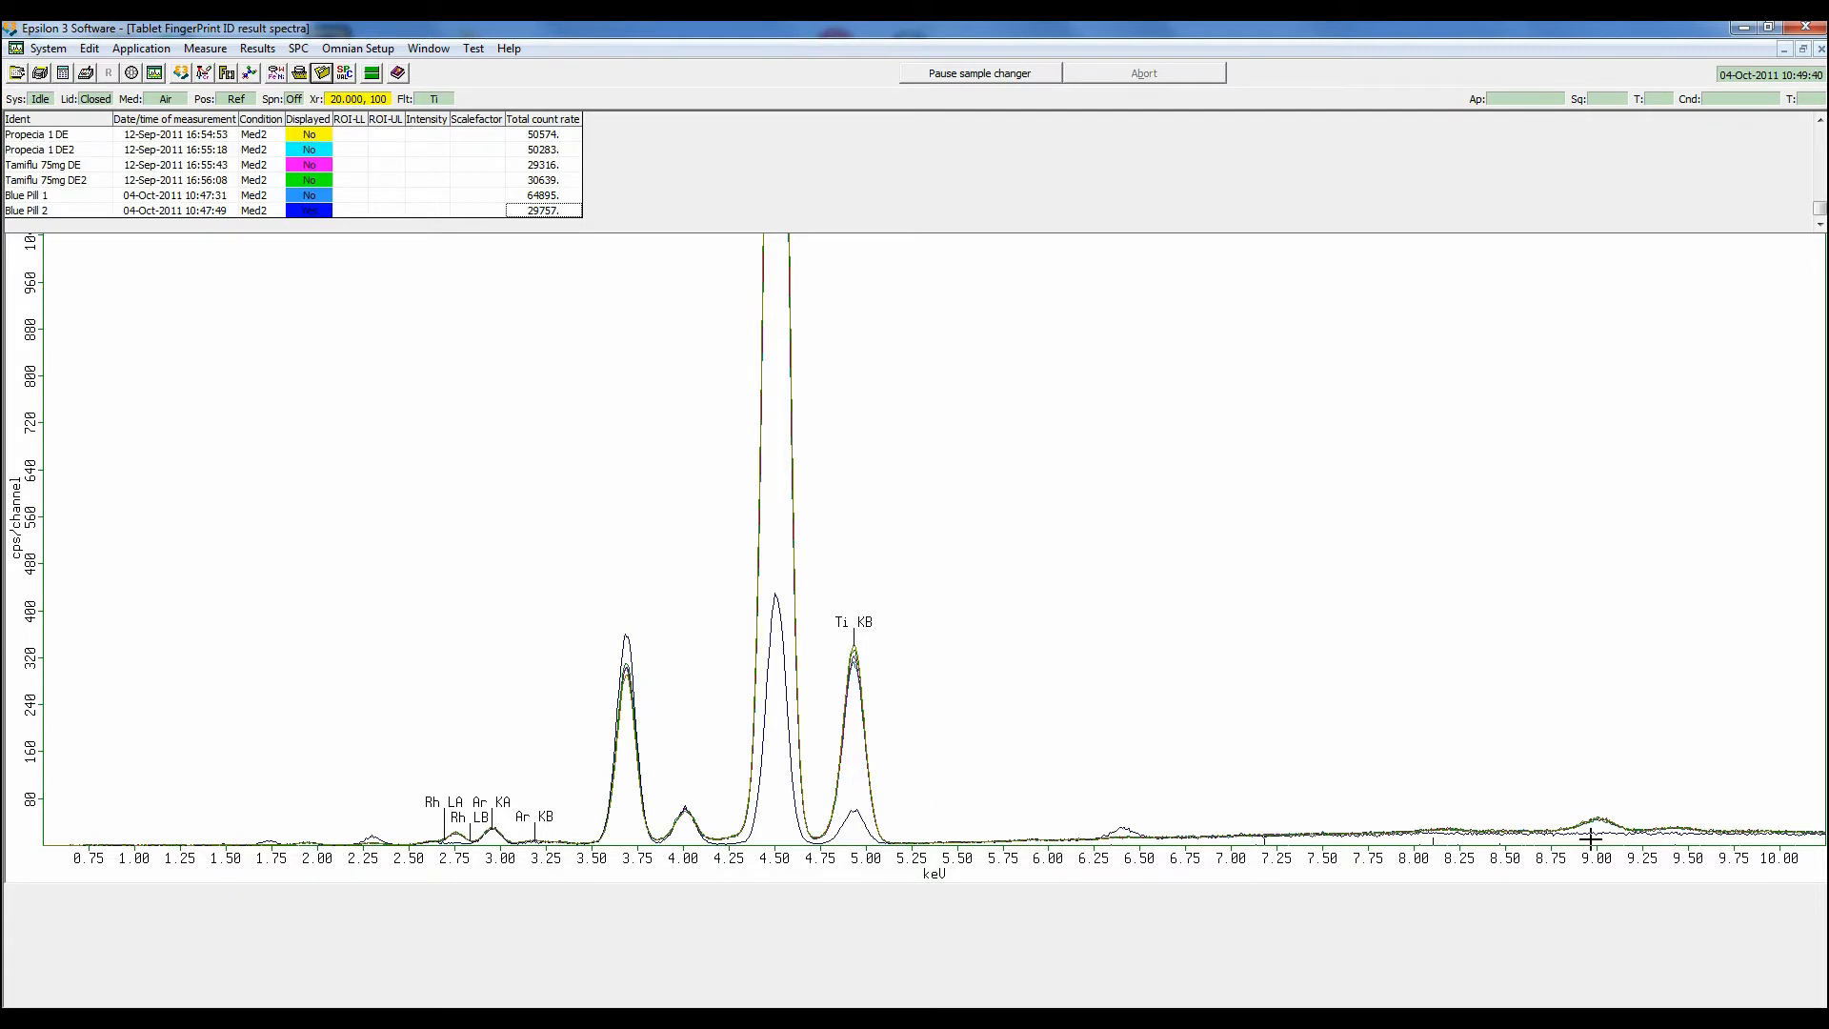
mouse_move(204, 735)
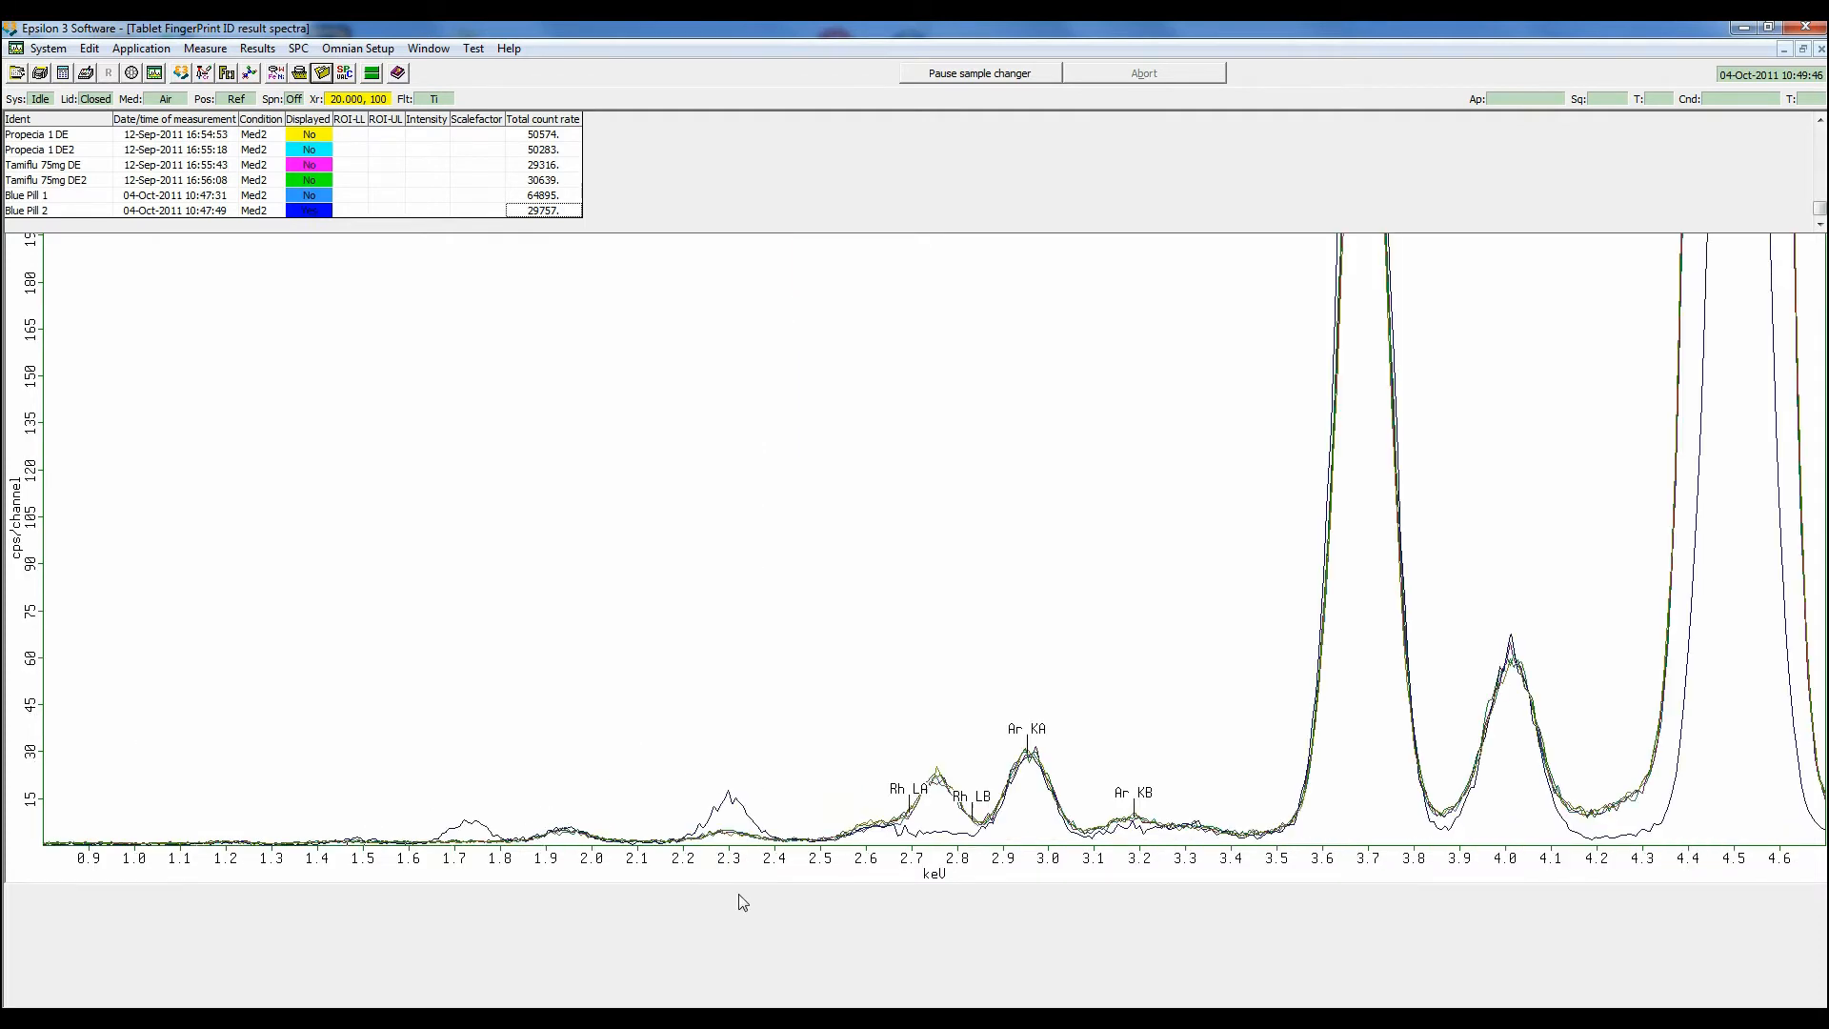
mouse_move(932, 828)
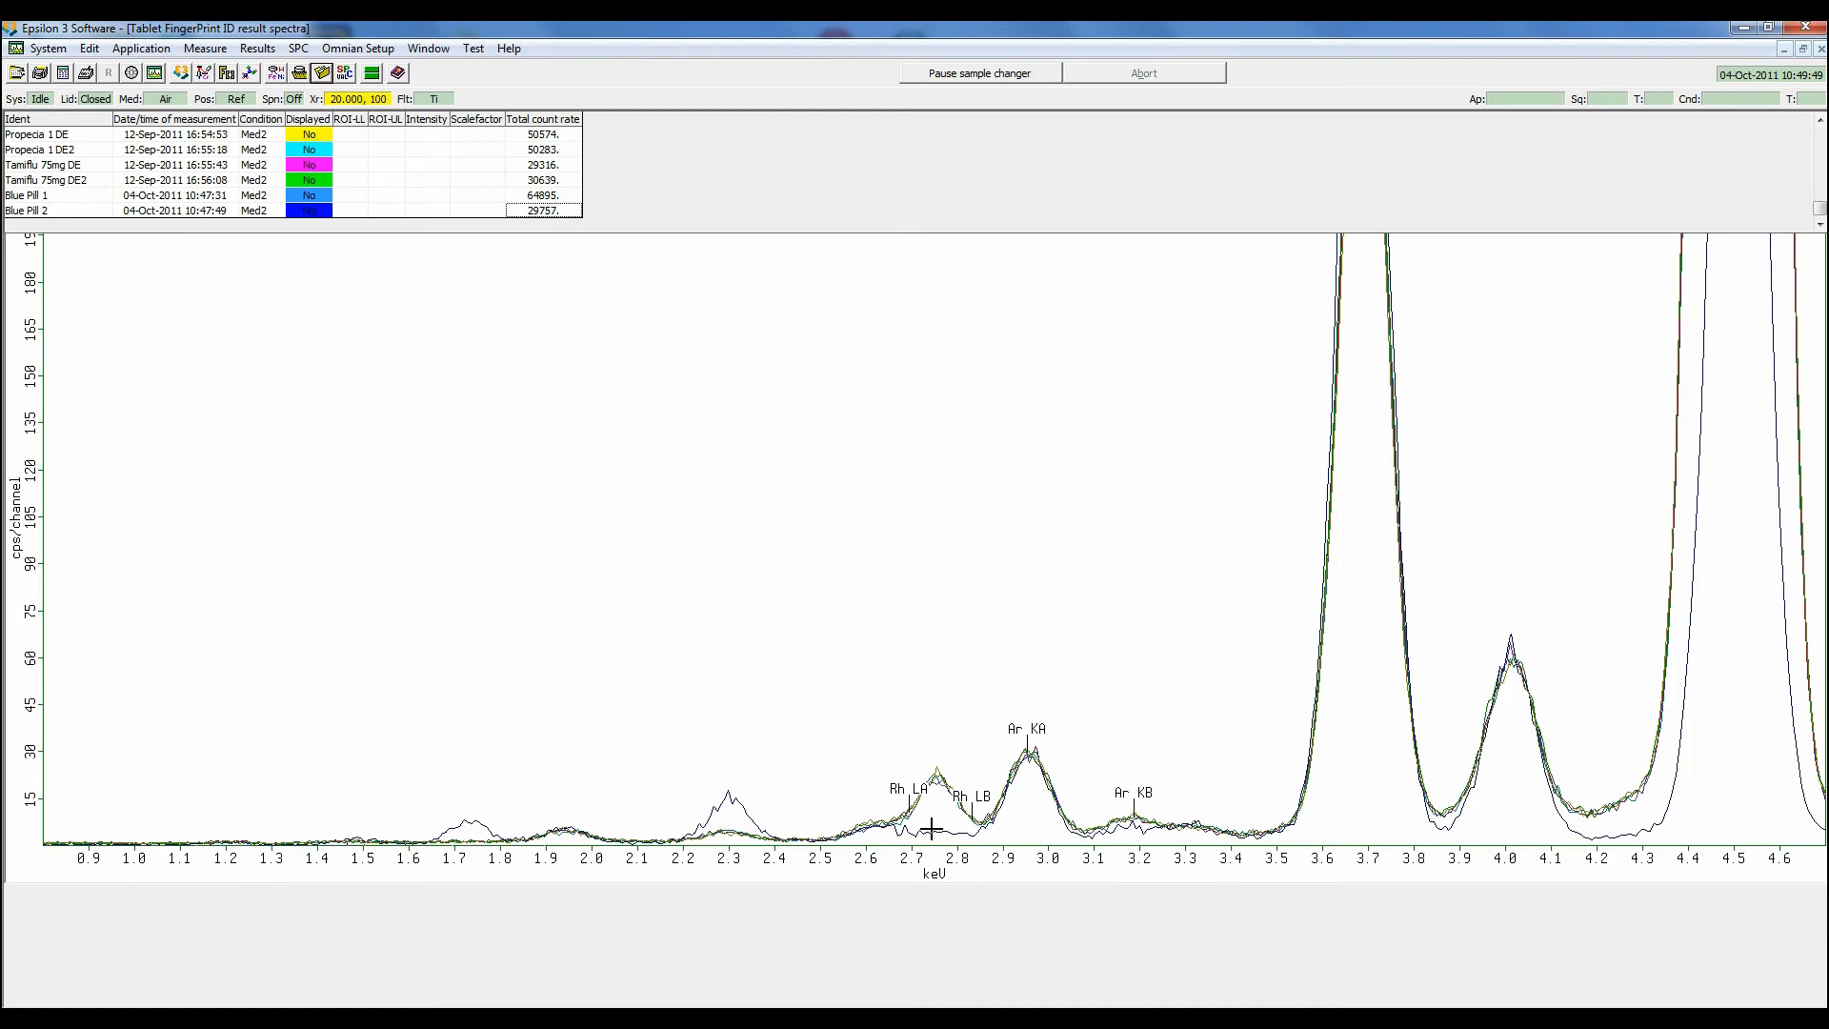